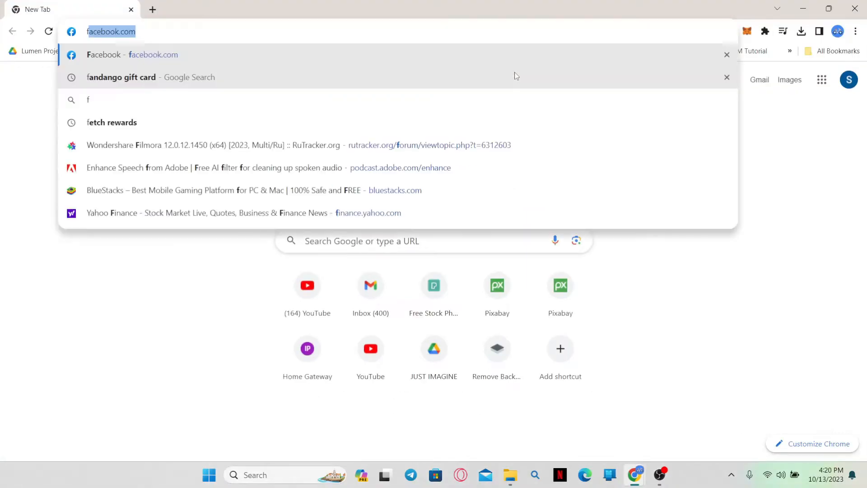
Navigate to finance.yahoo.com from the address bar suggestion.
type("inance.yahoo.com")
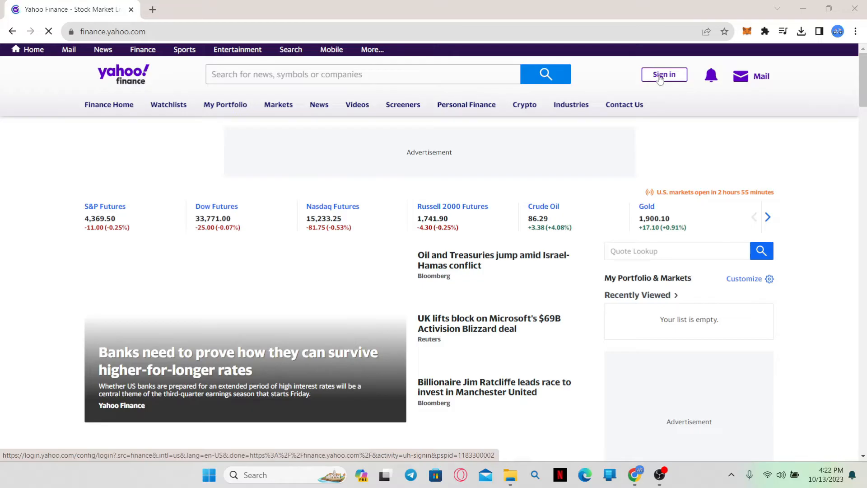
mouse_move(545, 97)
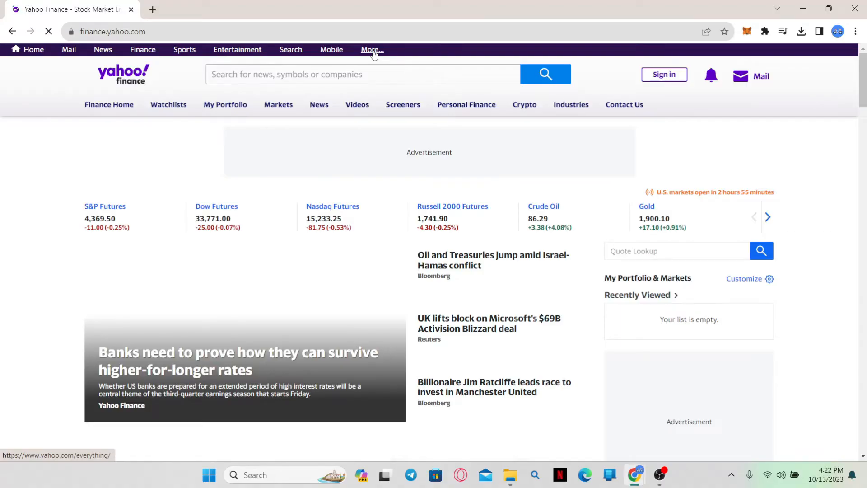
Switch Yahoo to the Australia (English) edition via More > Choose your Country.
left_click(370, 50)
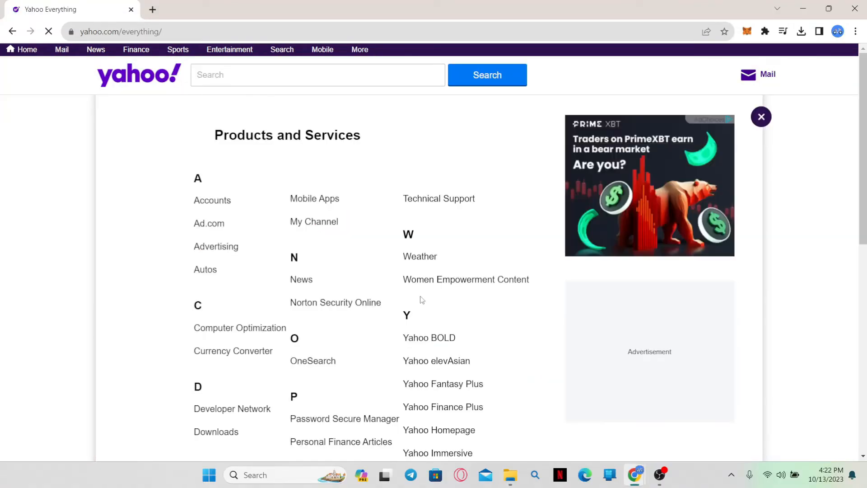
scroll("down", 3)
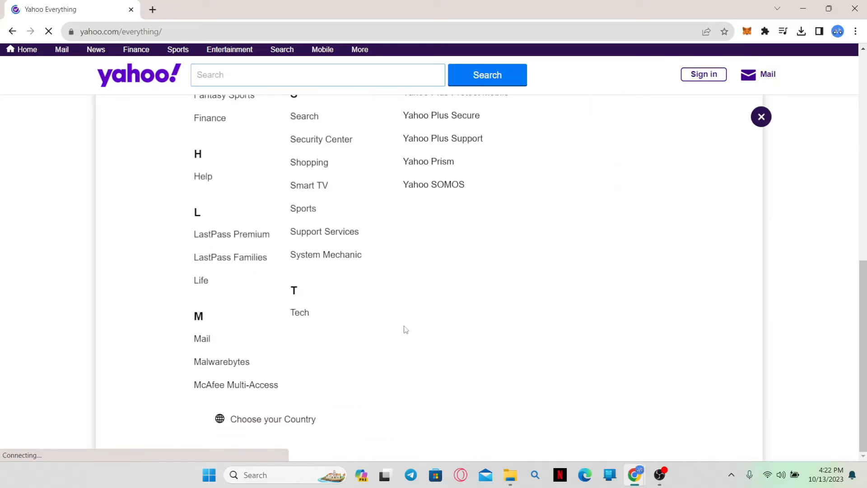
mouse_move(285, 424)
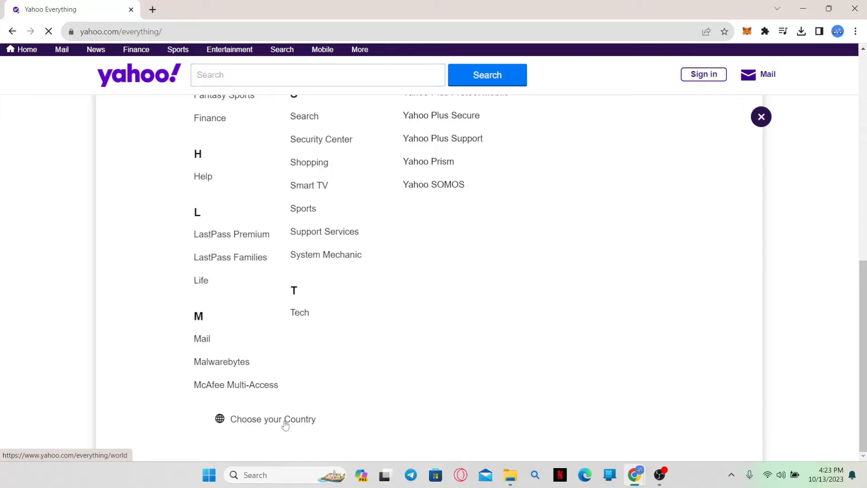
left_click(272, 418)
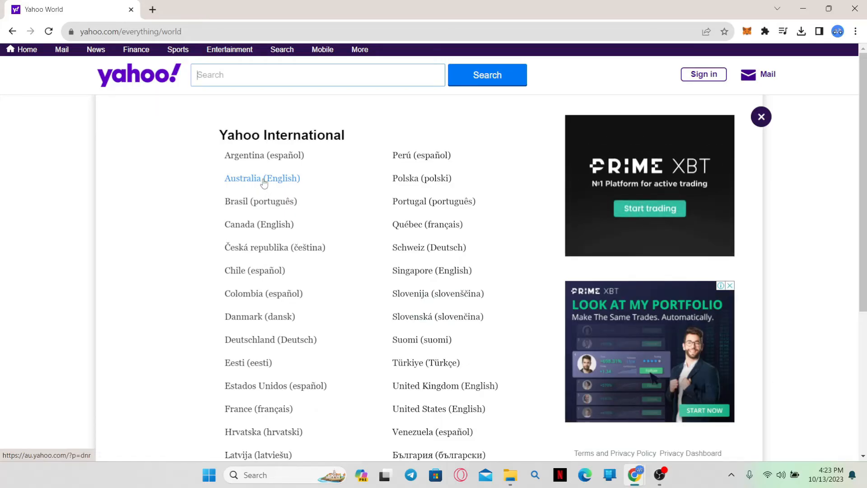
left_click(262, 178)
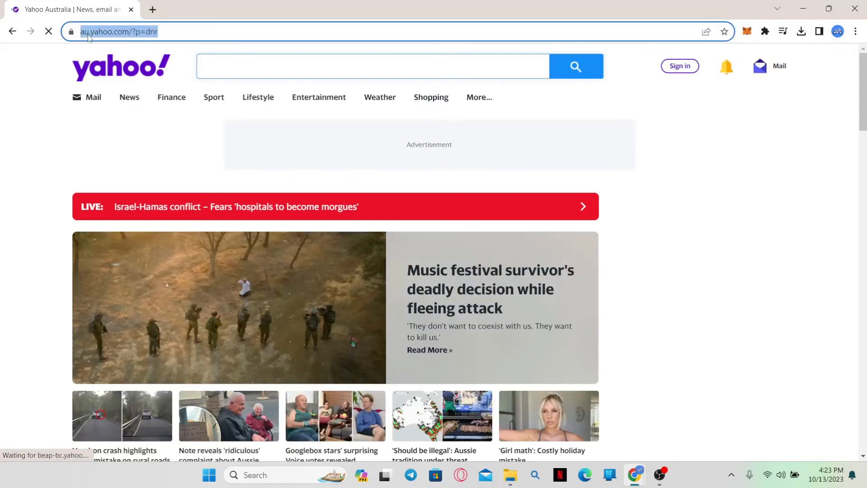
scroll("down", 3)
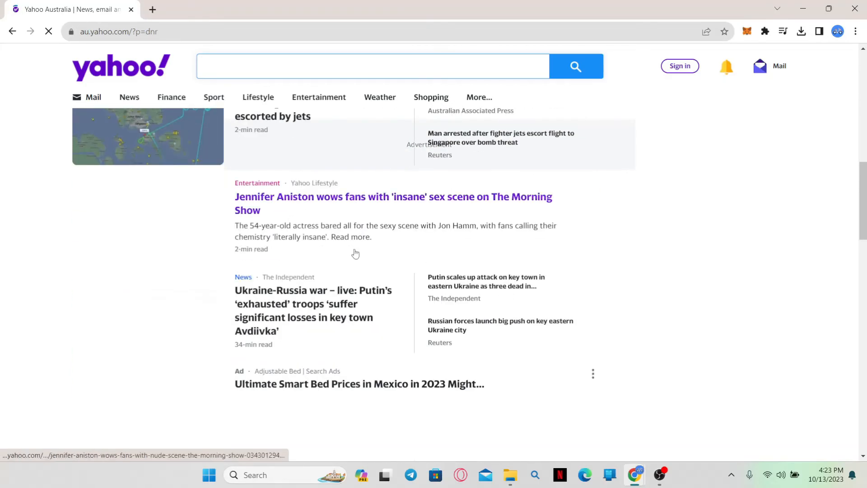
scroll("down", 3)
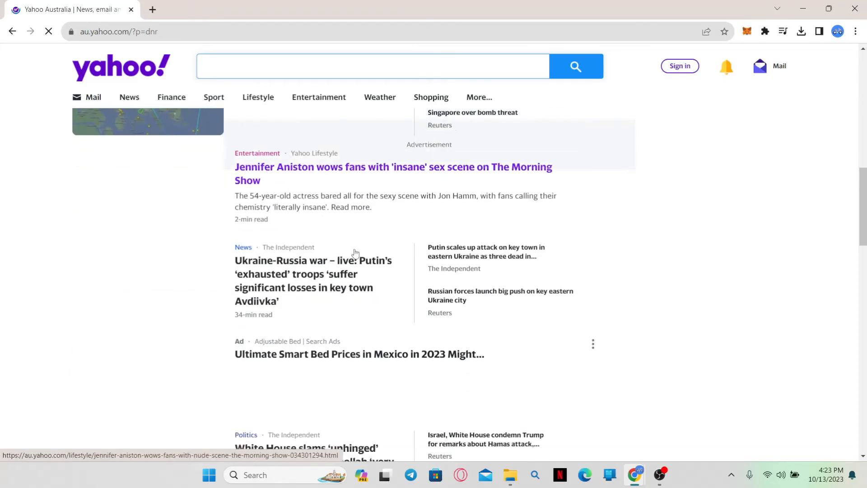
scroll("down", 3)
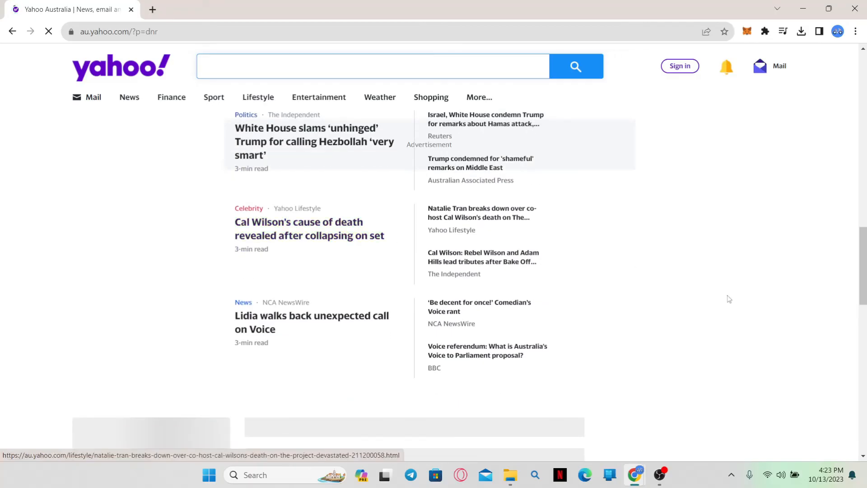